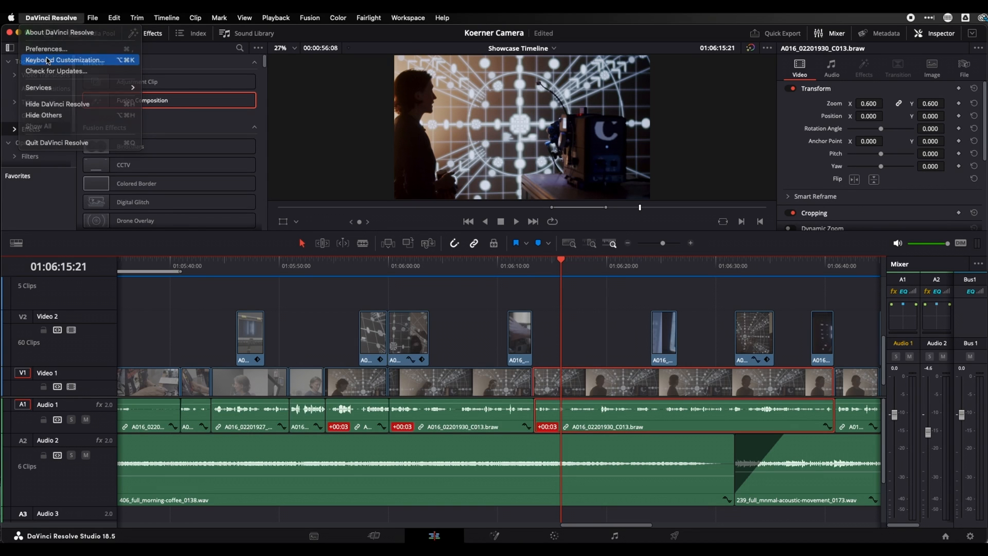
Bring up the Keyboard Customization window listing commands and their assigned keys
click(65, 60)
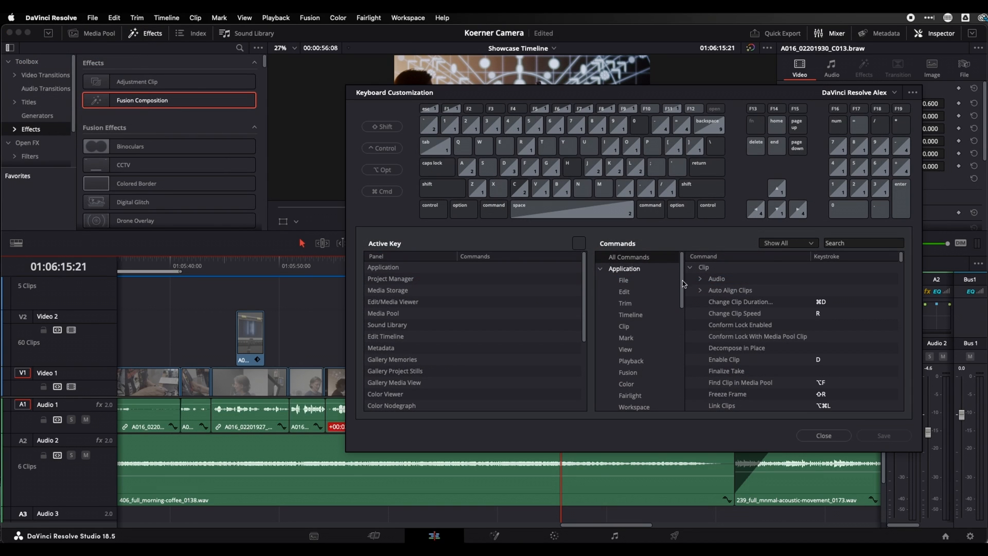
click(823, 436)
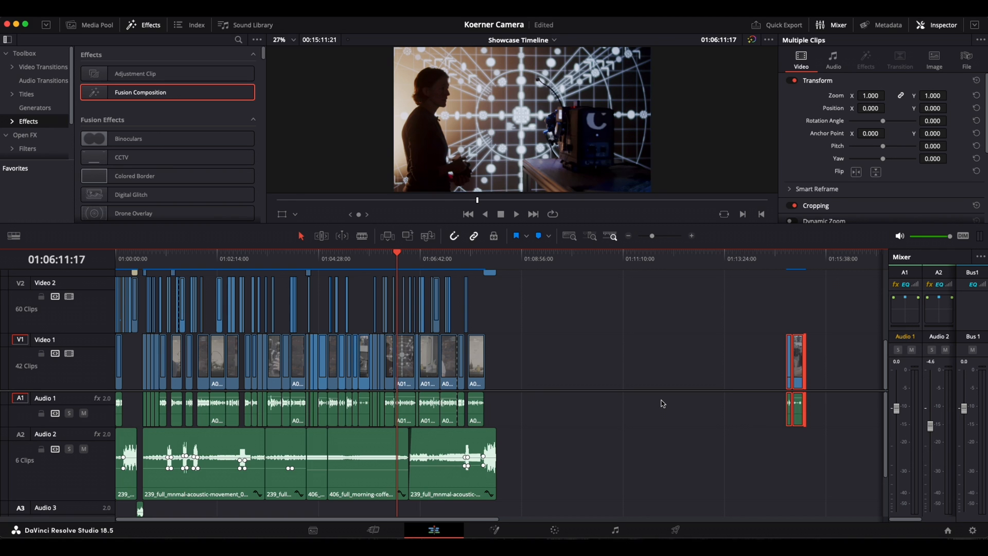
mouse_move(758, 341)
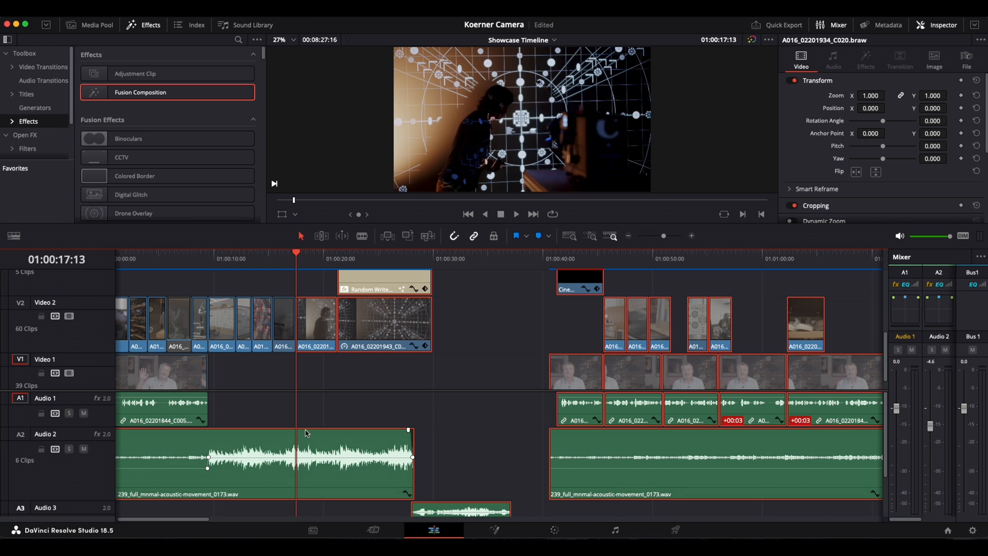
Select the 239_full_mnmal-acoustic-movement_0173.wav music clip on Audio 2
click(265, 457)
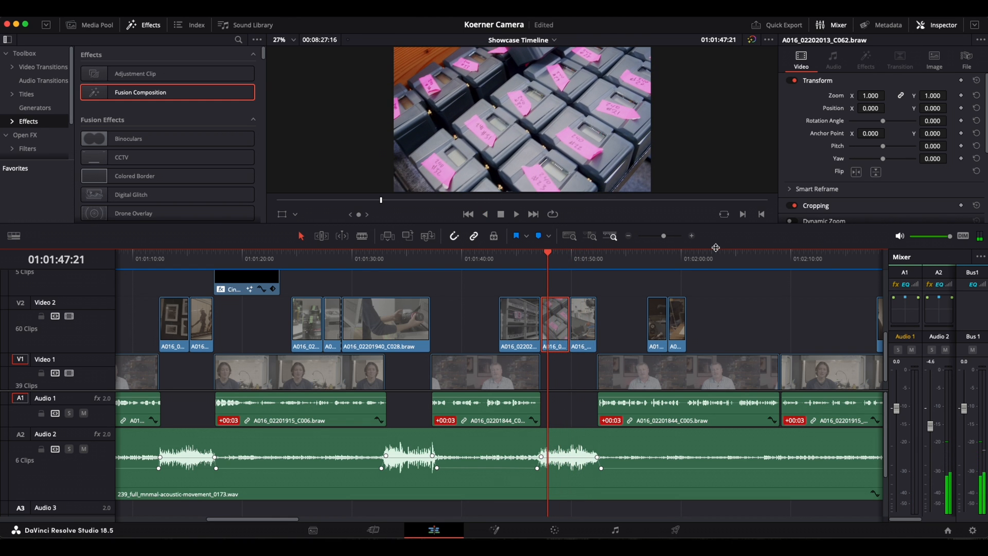
Move the playhead along the timeline to about 01:01:47:21
click(533, 214)
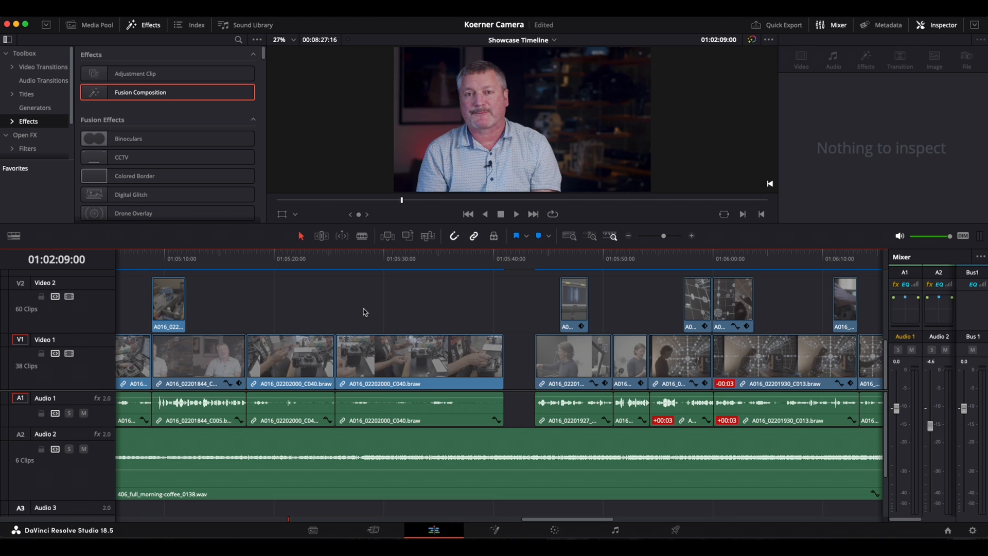
Select the empty gap on V1/A1 and ripple-delete it so later clips shift left
click(419, 359)
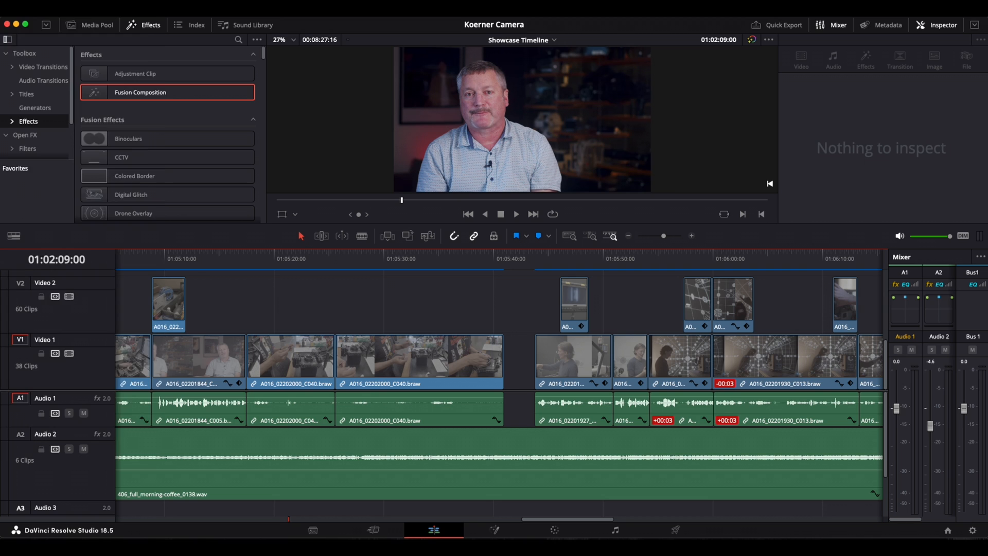
click(519, 362)
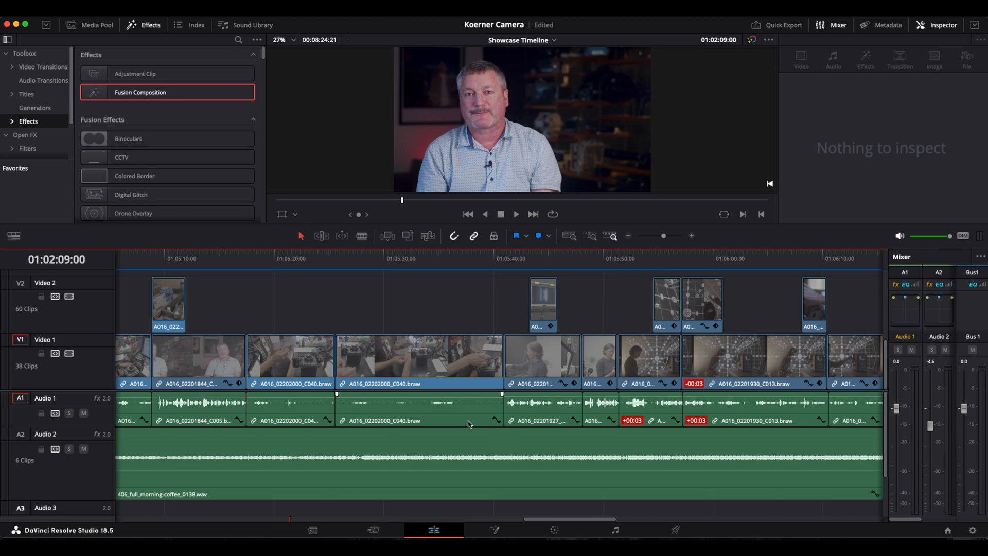
click(419, 356)
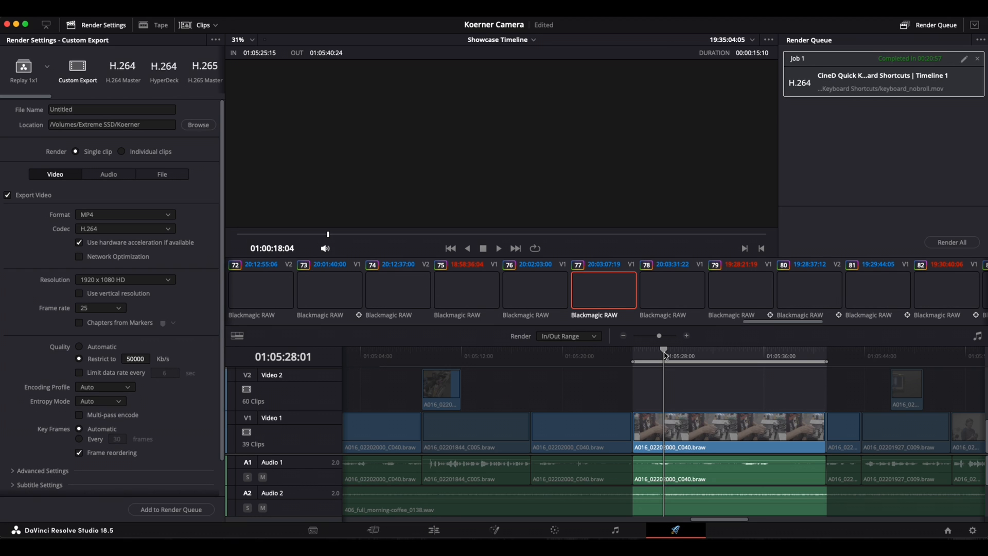
mouse_move(645, 359)
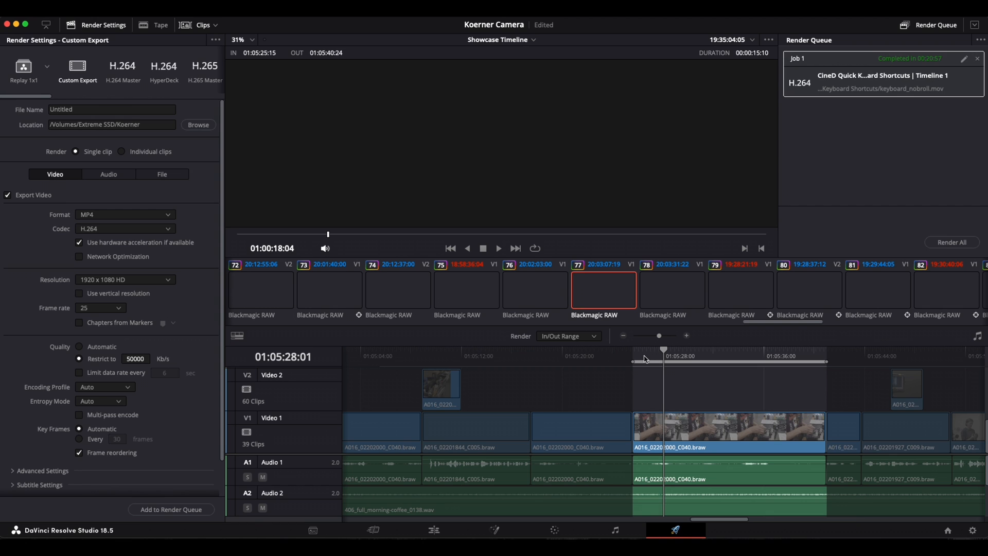
mouse_move(665, 358)
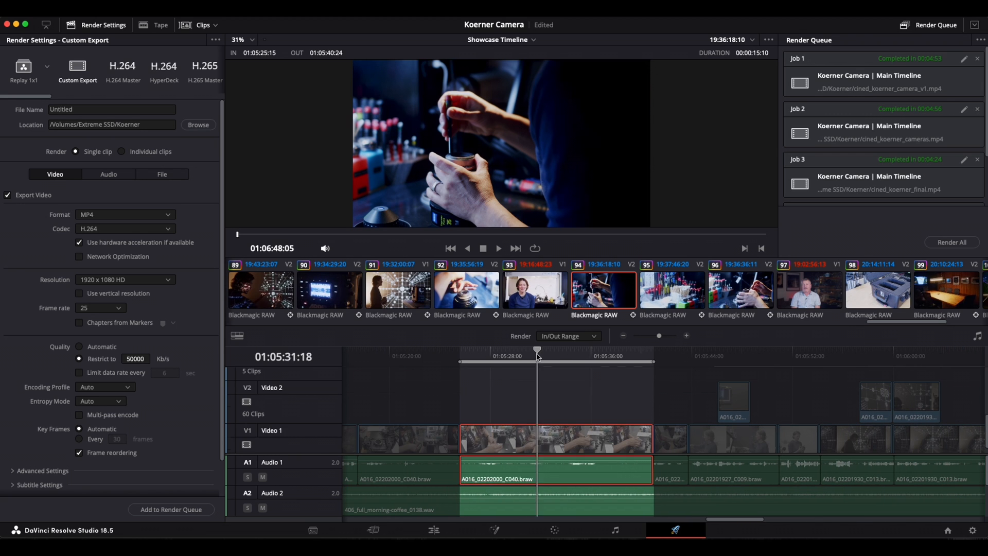
Clear the in/out marks with Option+X so the render covers the entire timeline
key(alt+x)
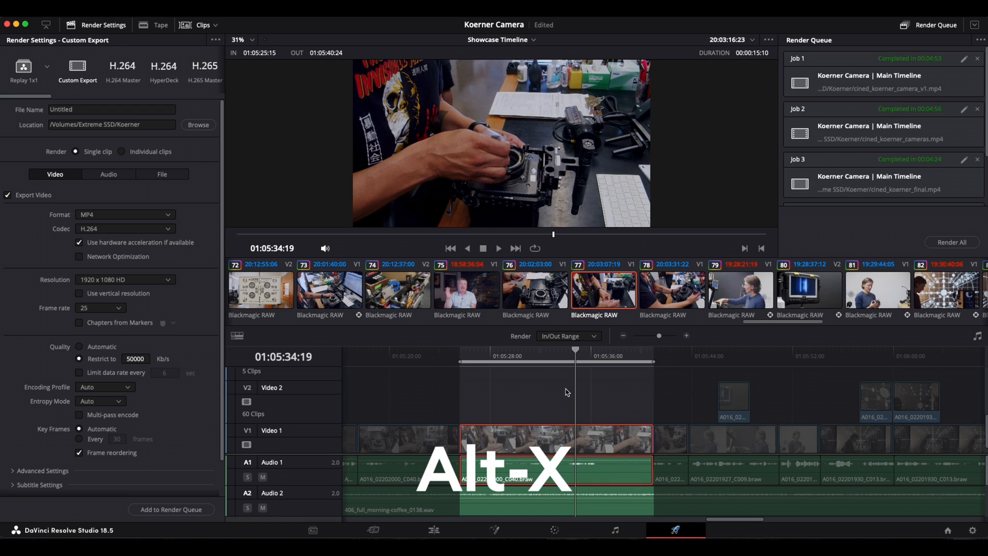
click(565, 336)
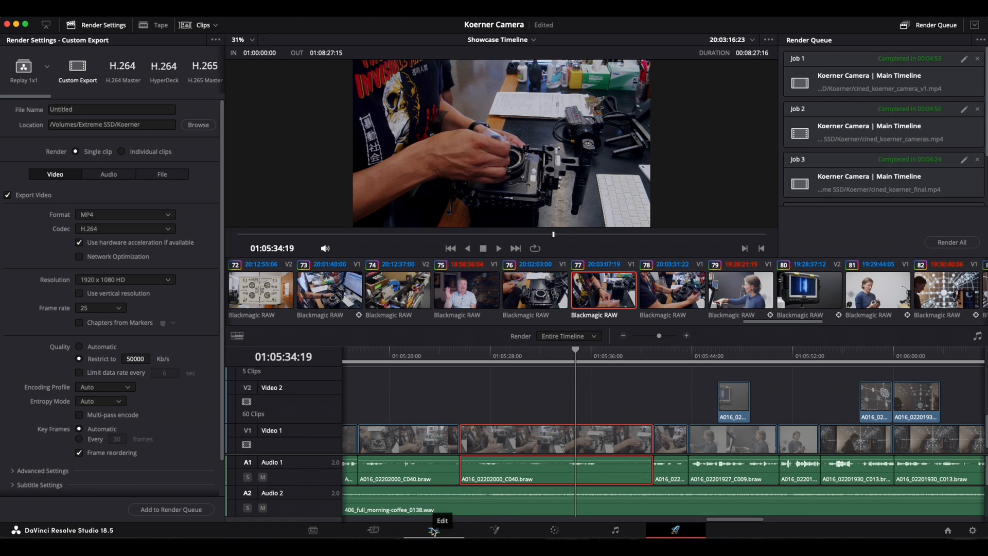
mouse_move(525, 355)
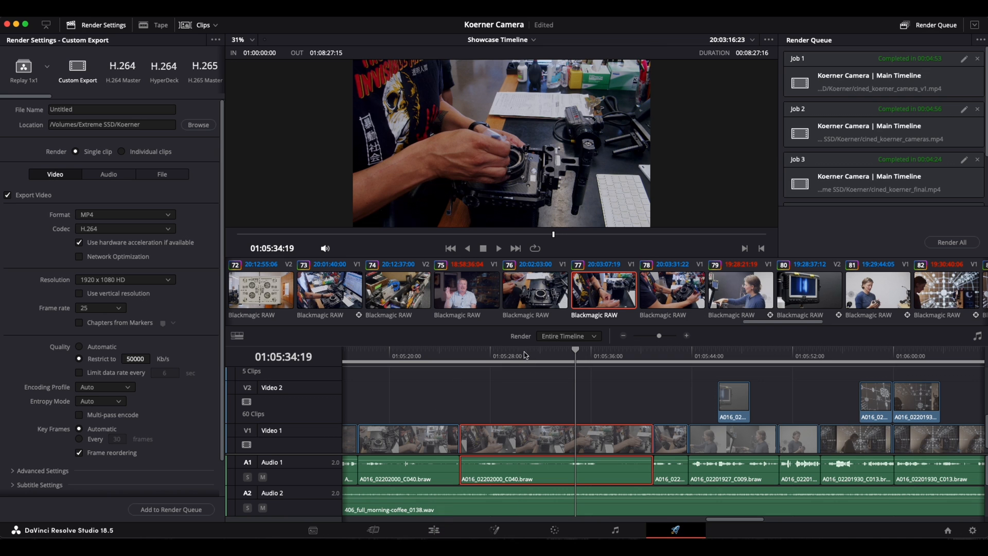
drag(552, 350, 508, 350)
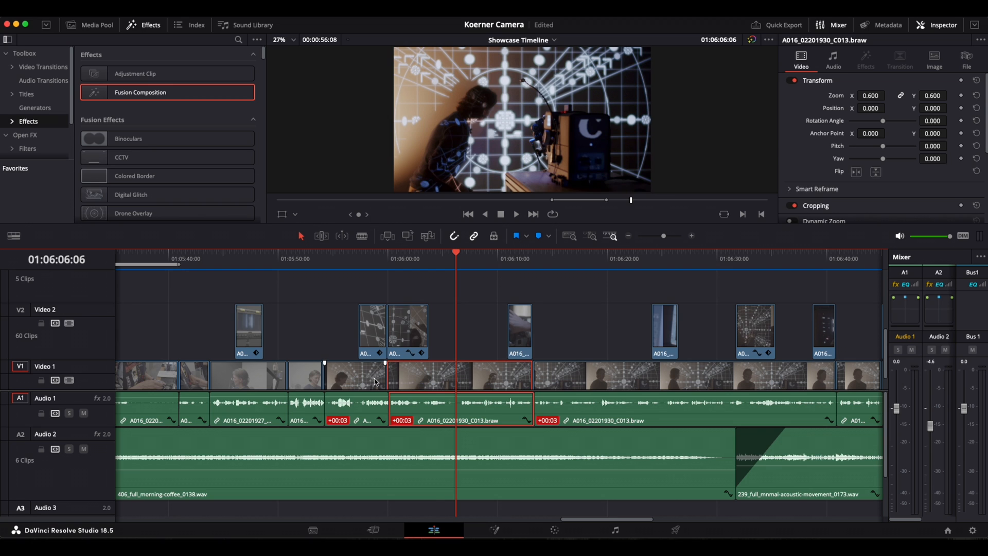
Copy the A016_02201930_C013.braw clip so its settings can be pasted to later clips
key(ctrl+c)
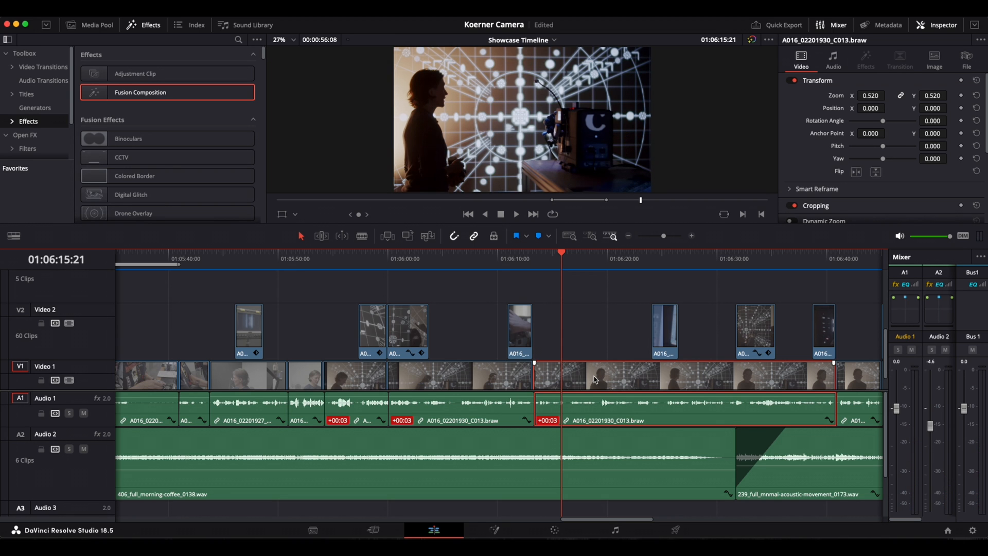
Paste Position, Zoom, Scale, Crop and Fusion Effects attributes onto the two target clips
key(alt+v)
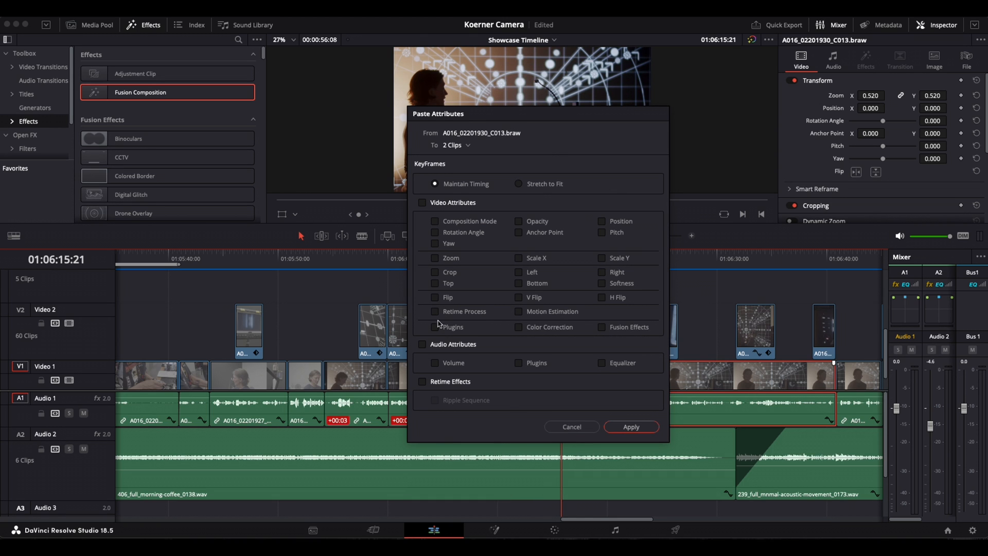
mouse_move(505, 226)
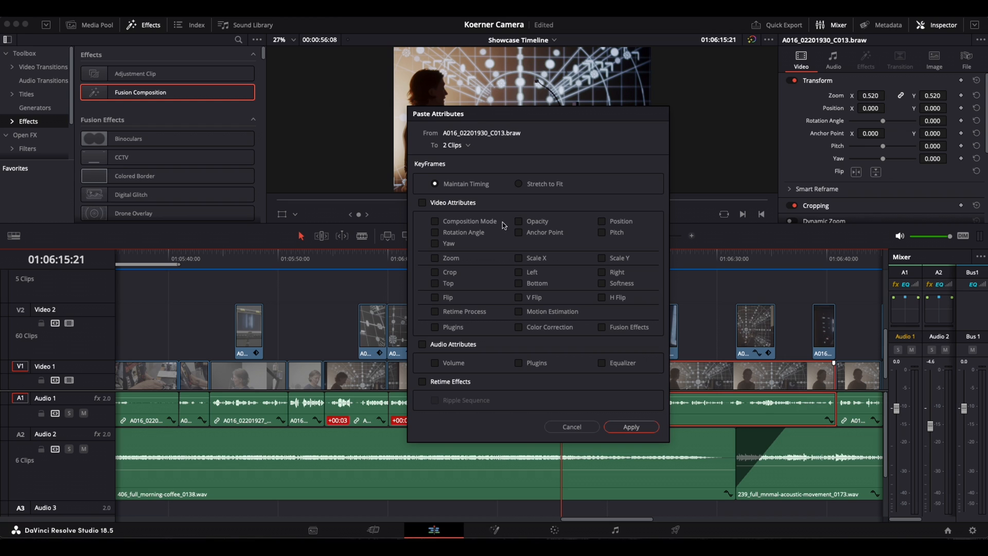
click(602, 221)
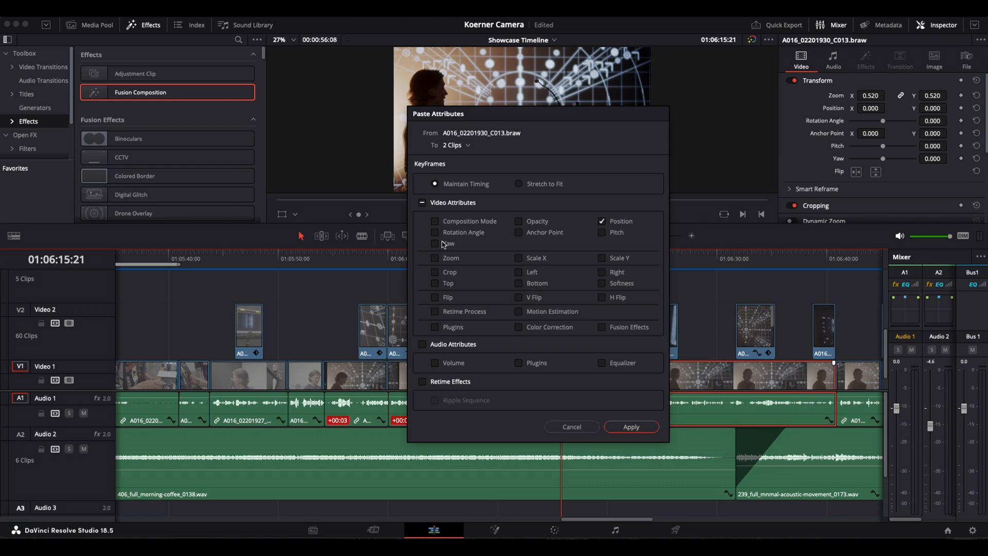
click(435, 257)
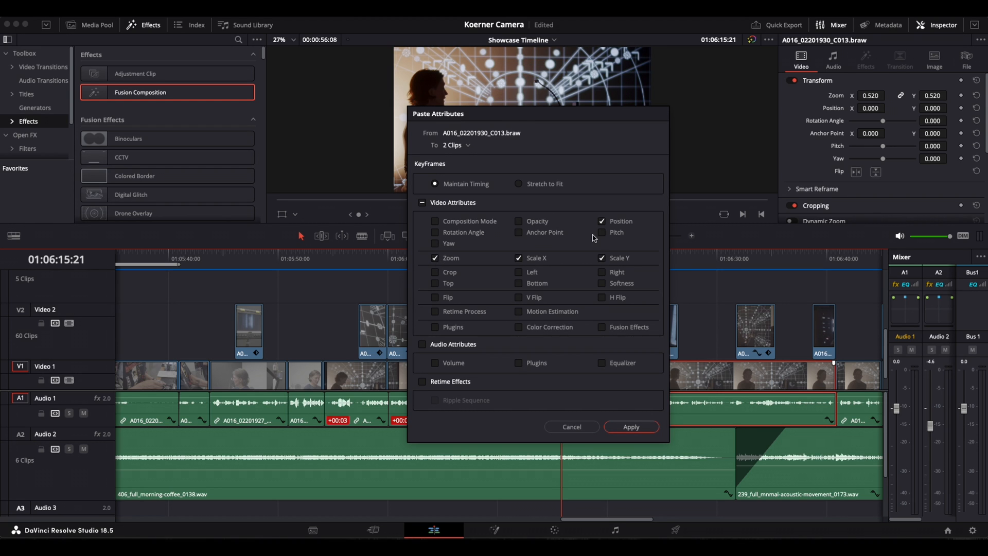
click(434, 272)
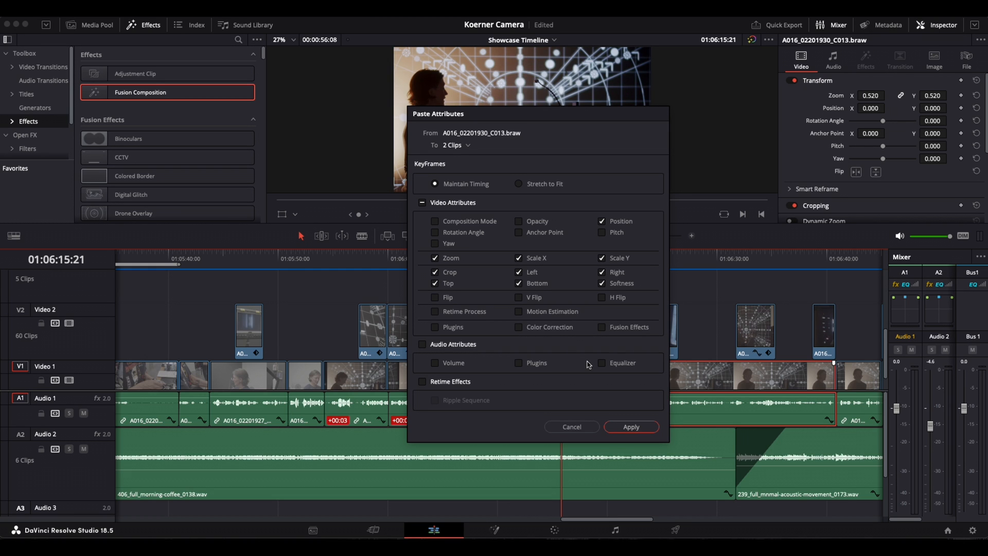
click(603, 328)
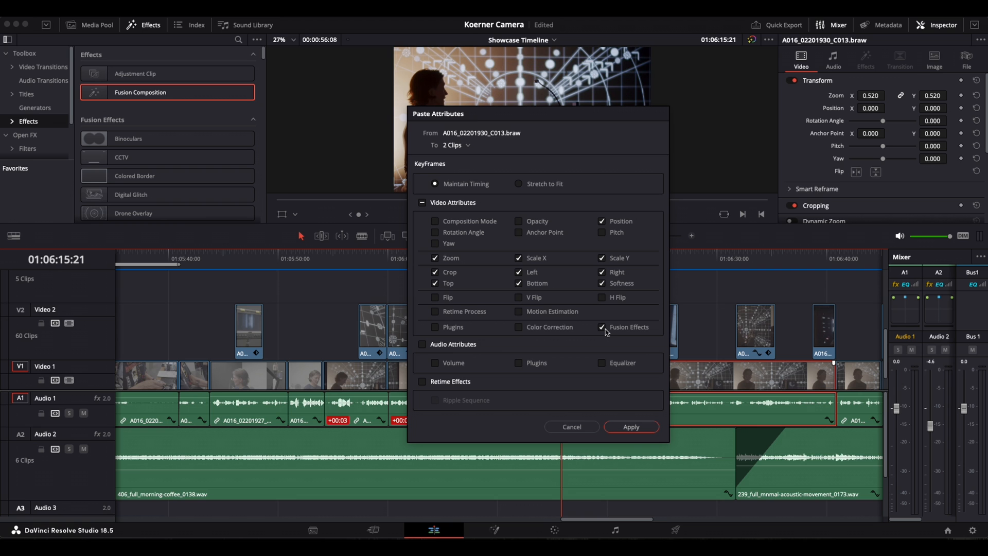
click(631, 426)
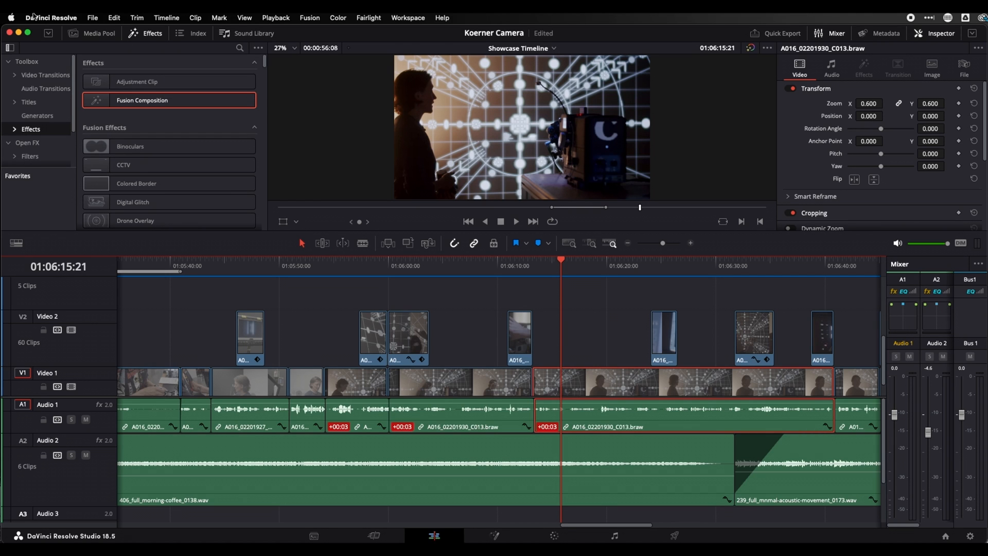
Choose DaVinci Resolve > Keyboard Customization to reopen the shortcut editor
click(51, 18)
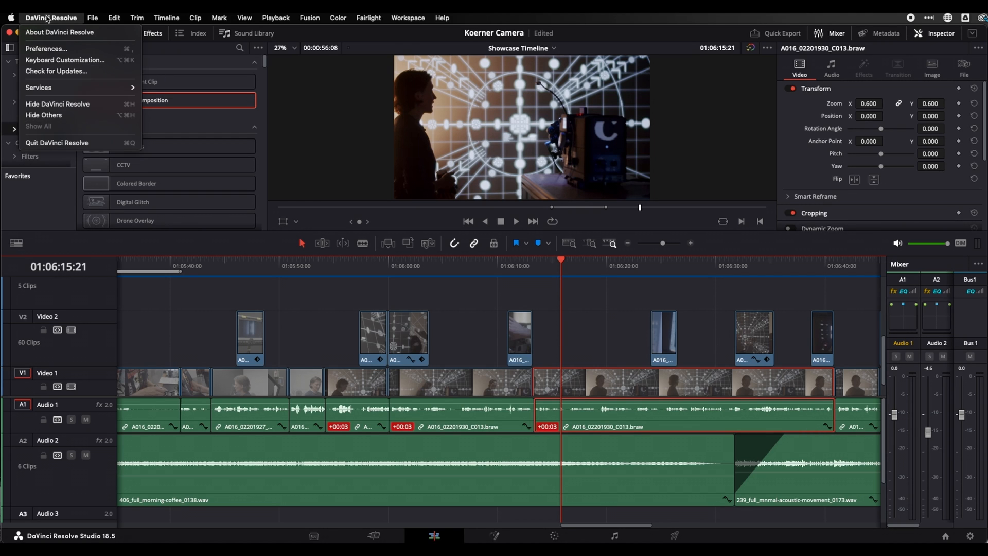
mouse_move(66, 60)
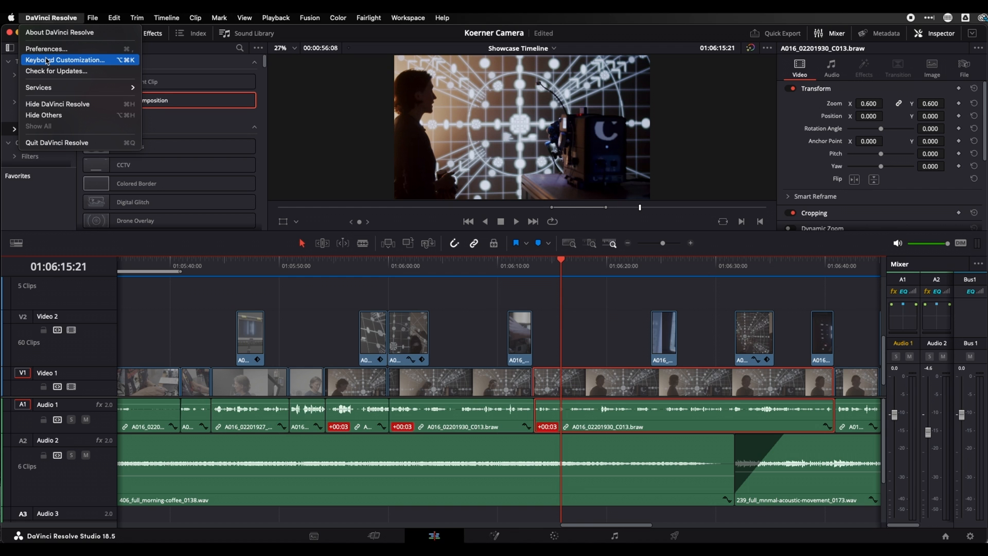
click(66, 60)
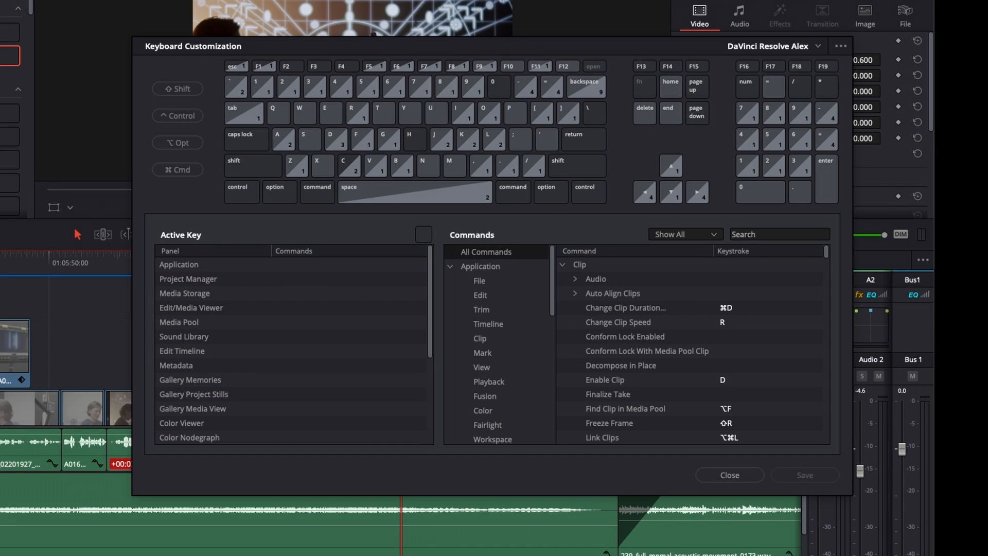
mouse_move(765, 60)
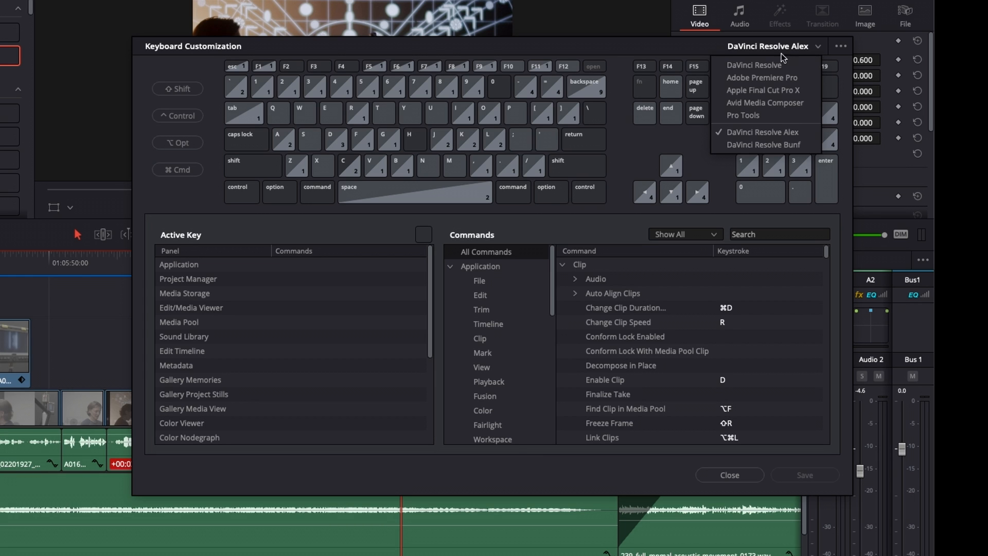
mouse_move(762, 91)
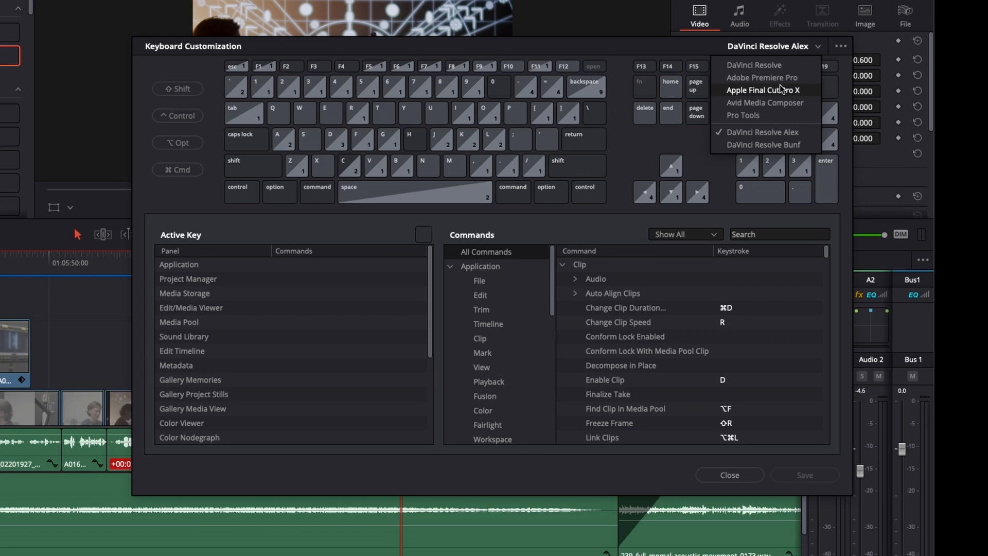
mouse_move(743, 114)
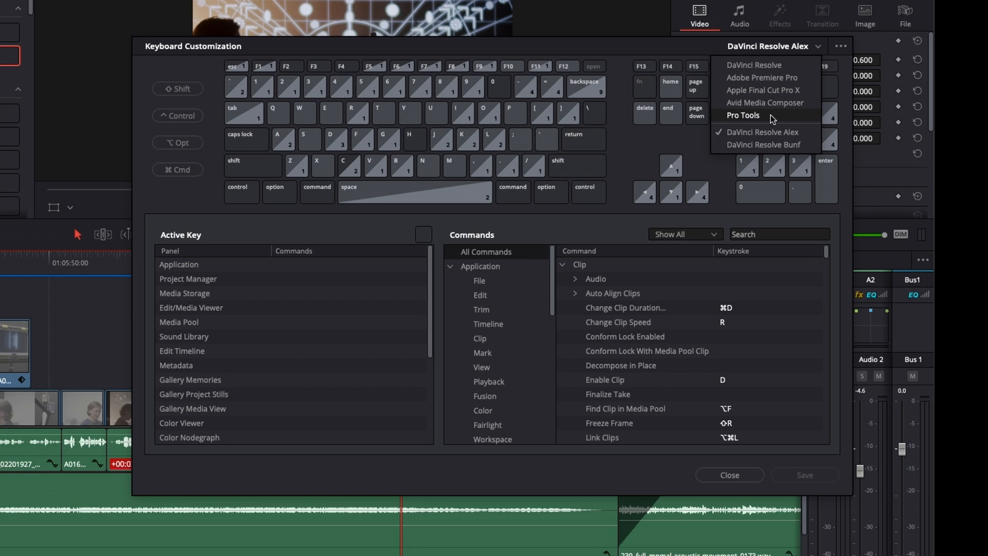
mouse_move(782, 80)
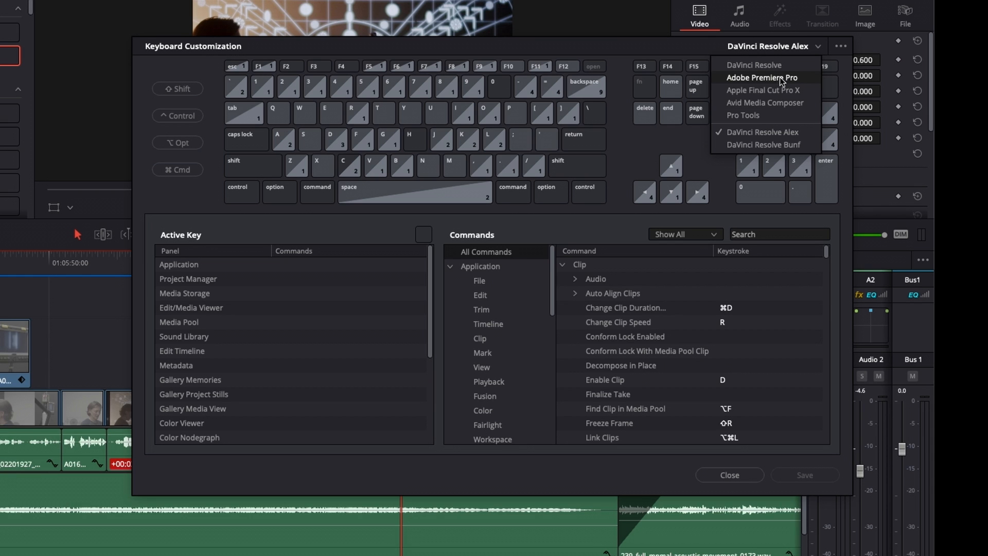
click(761, 77)
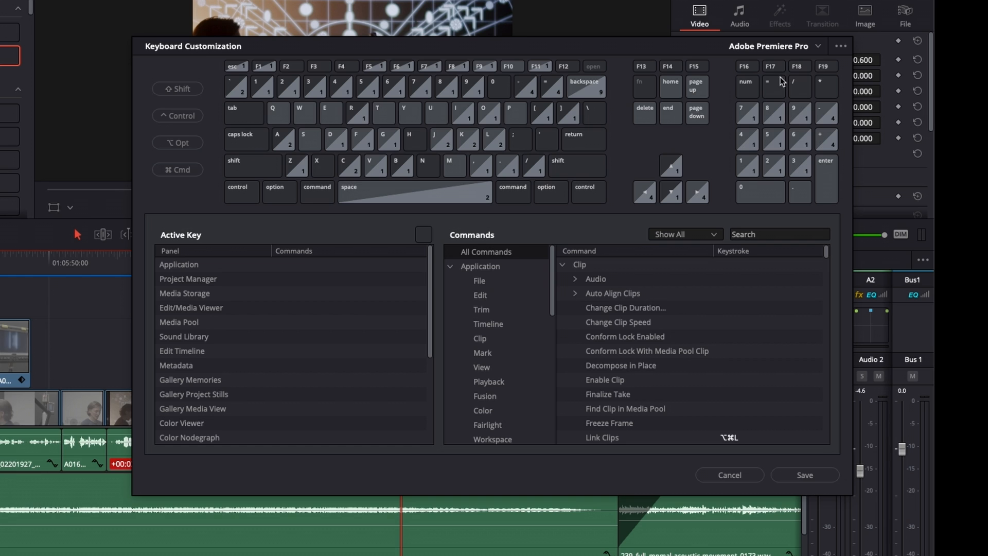
click(775, 45)
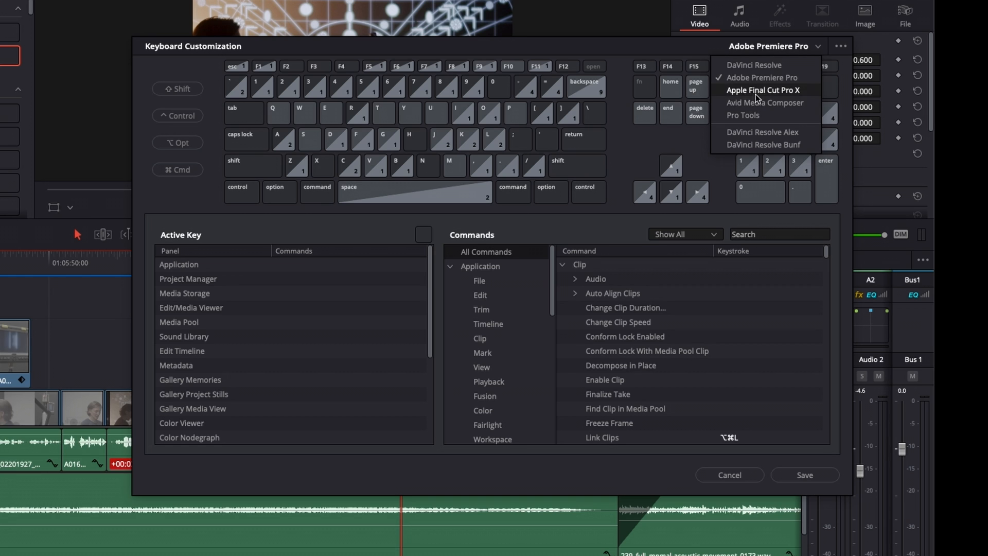
click(762, 89)
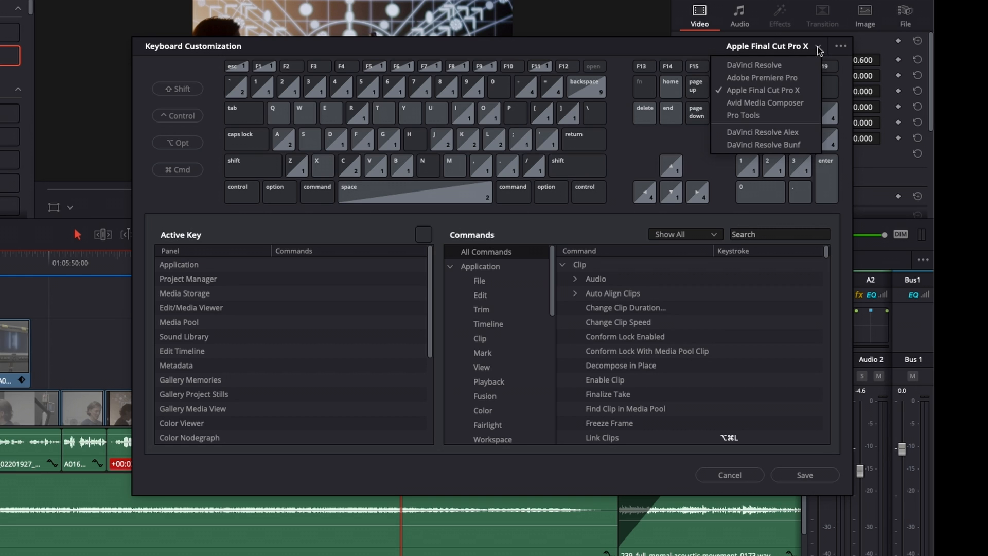
click(763, 133)
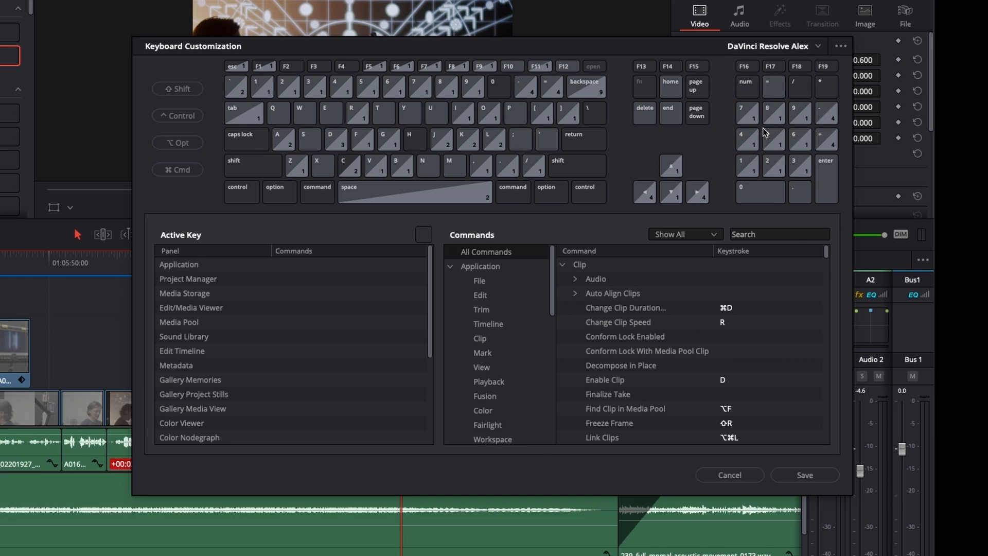